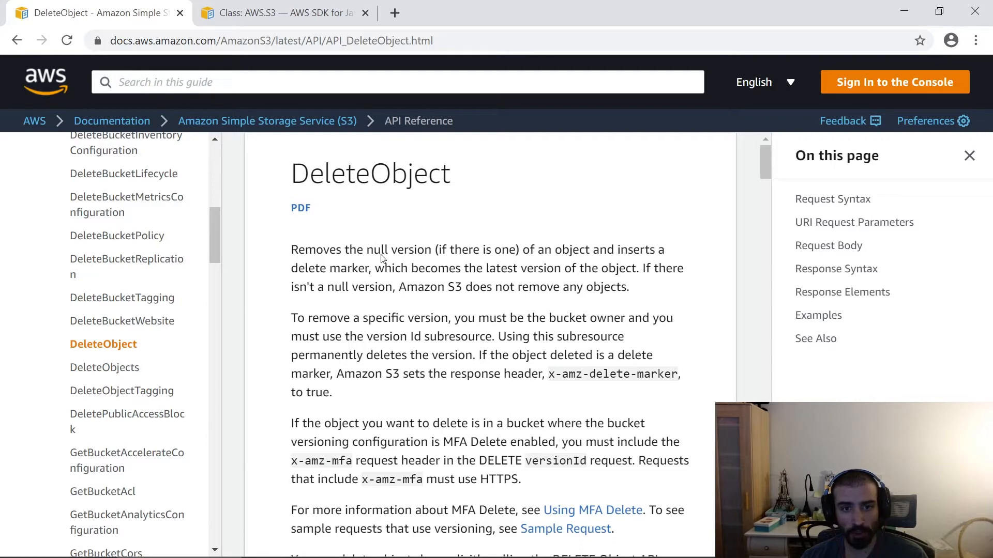
{"action": "mouse_move", "coordinate": [536, 302]}
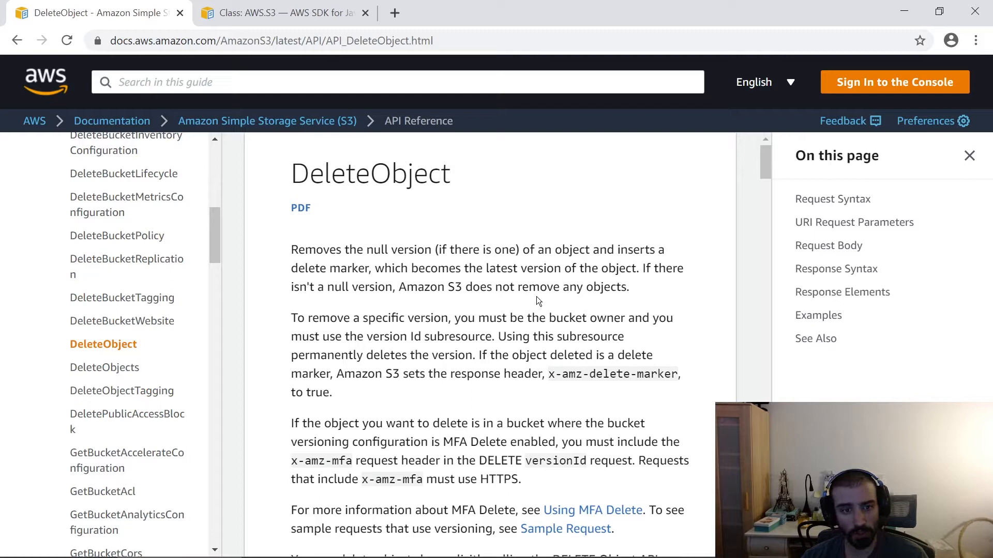
{"action": "mouse_move", "coordinate": [670, 394]}
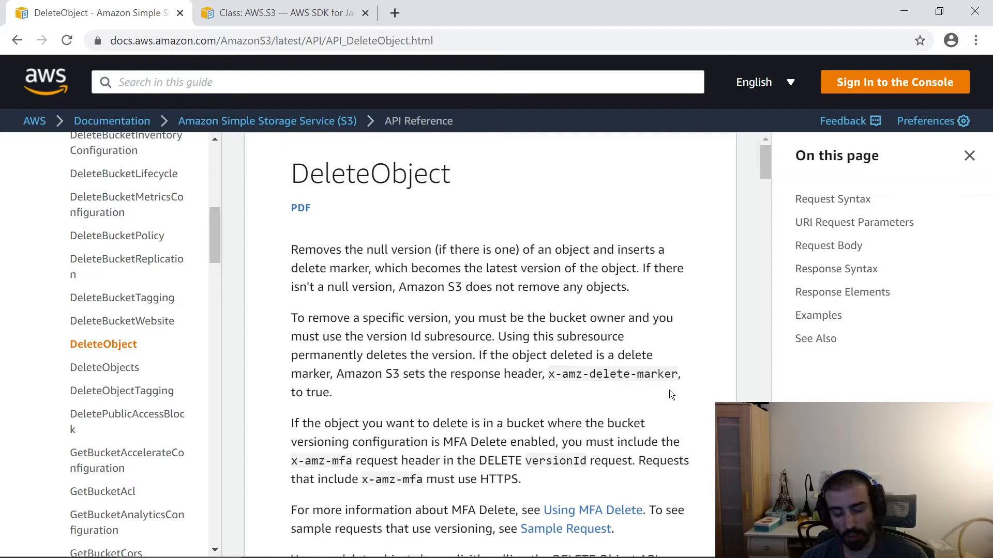
{"action": "mouse_move", "coordinate": [661, 409]}
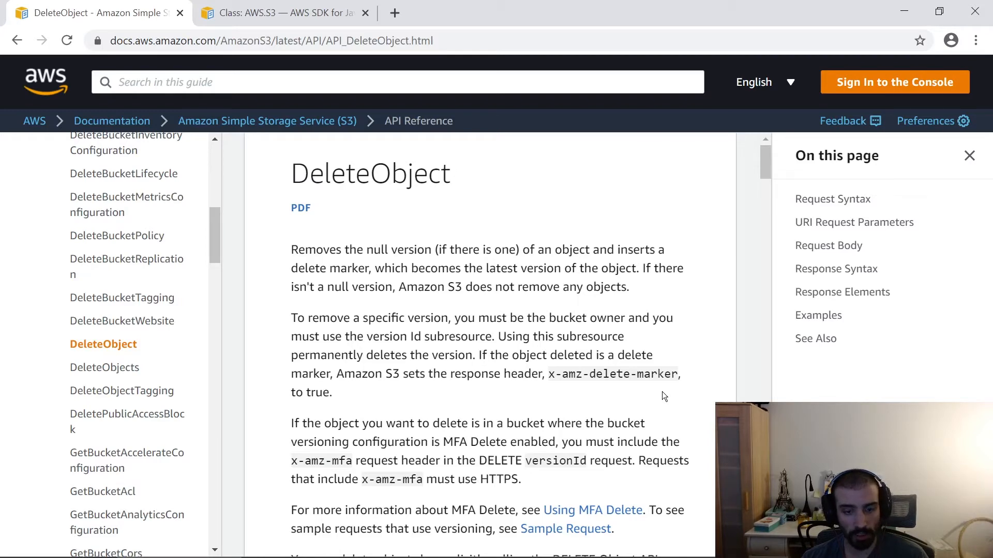
Scroll the DeleteObject page down to the lifecycle deletion and delete-permission paragraph.
{"action": "scroll", "scroll_direction": "down", "scroll_amount": 3}
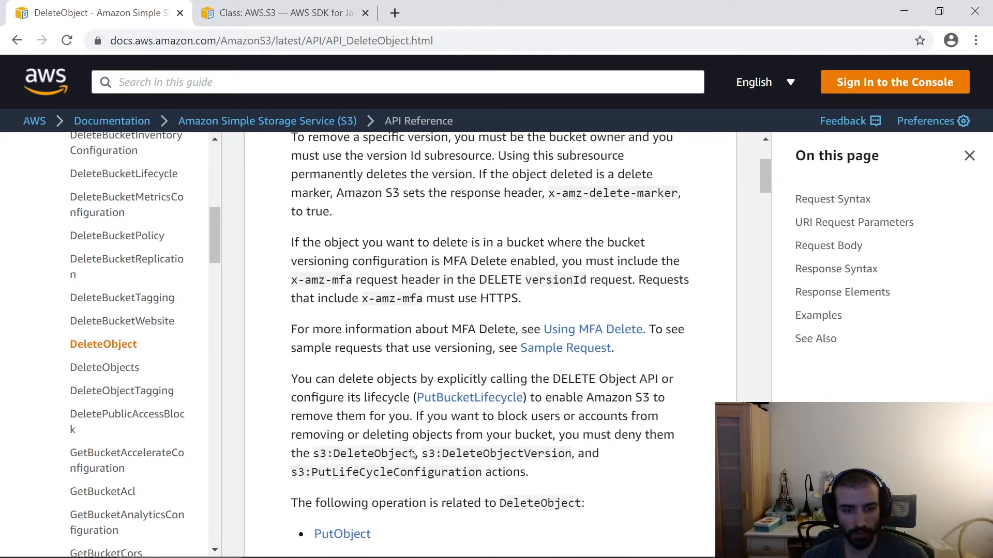
{"action": "double_click", "coordinate": [373, 453]}
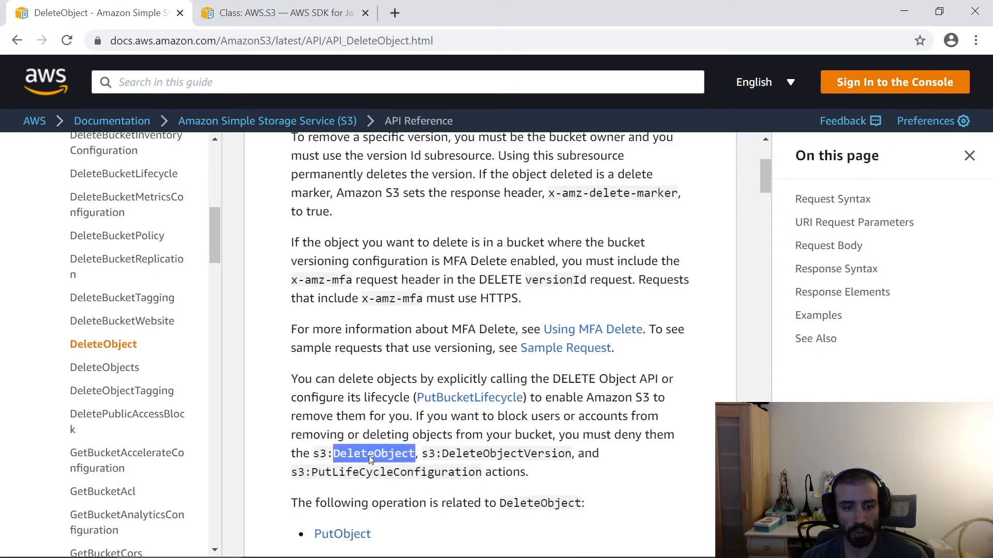
{"action": "mouse_move", "coordinate": [104, 367]}
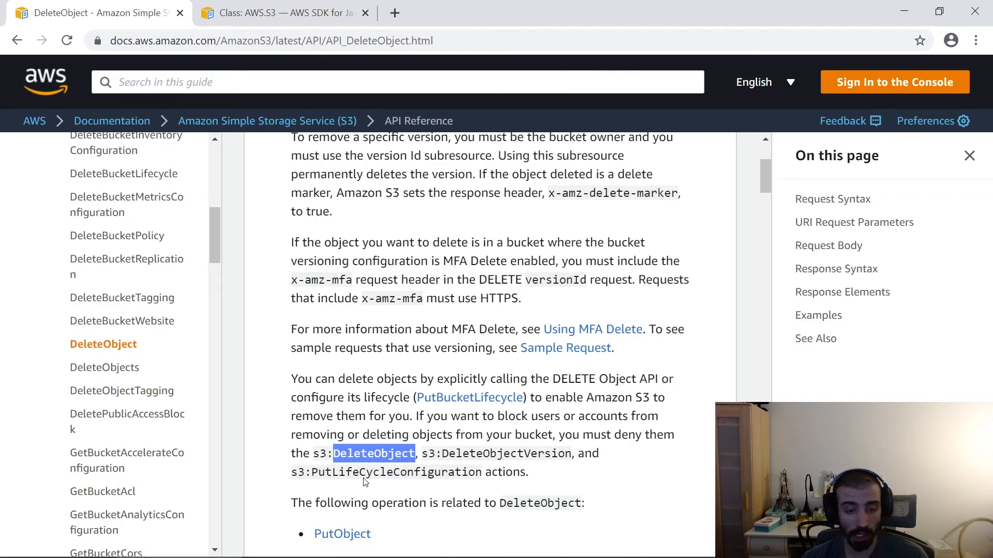
{"action": "mouse_move", "coordinate": [122, 391]}
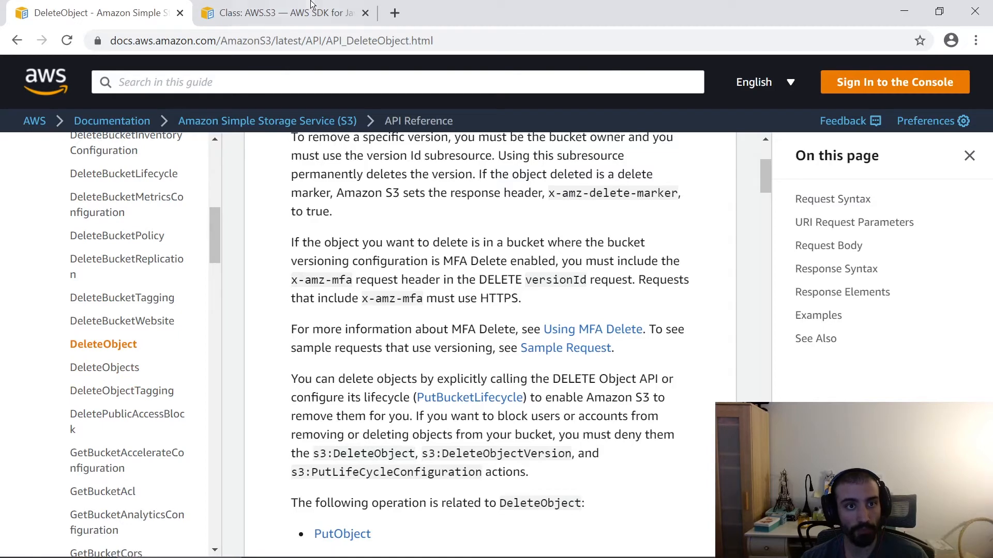
Switch to the AWS.S3 SDK reference and highlight params and data in the deleteObject example.
{"action": "left_click", "coordinate": [279, 13]}
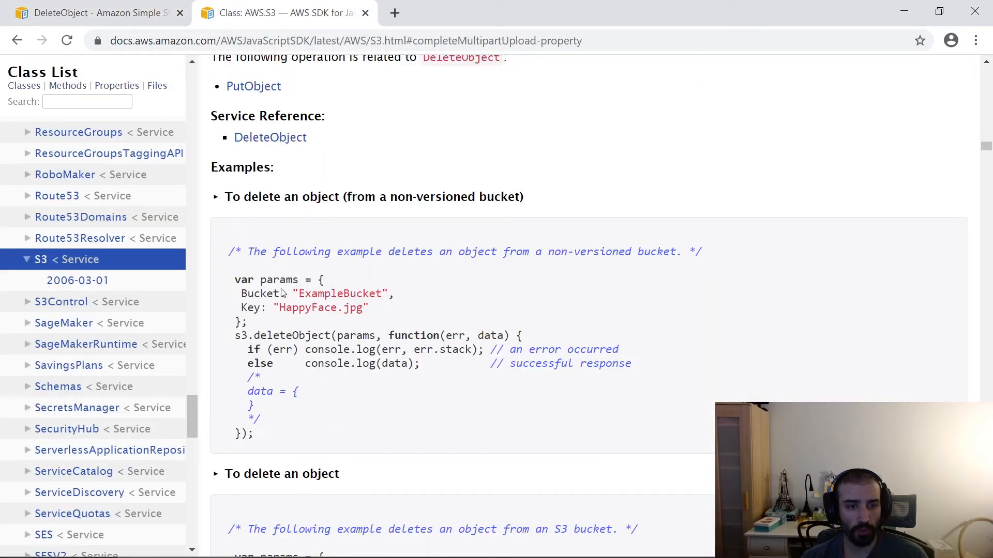
{"action": "double_click", "coordinate": [278, 280]}
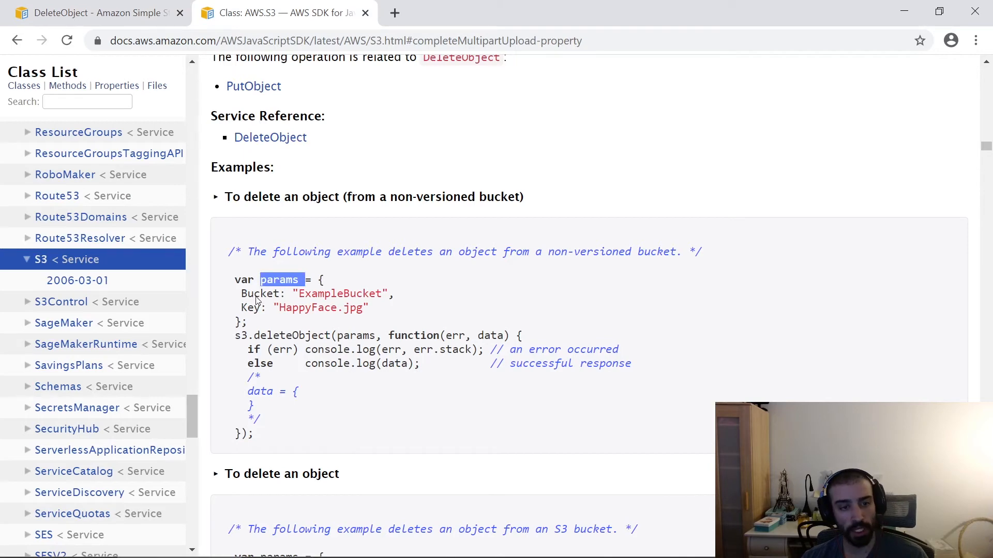
{"action": "double_click", "coordinate": [259, 293]}
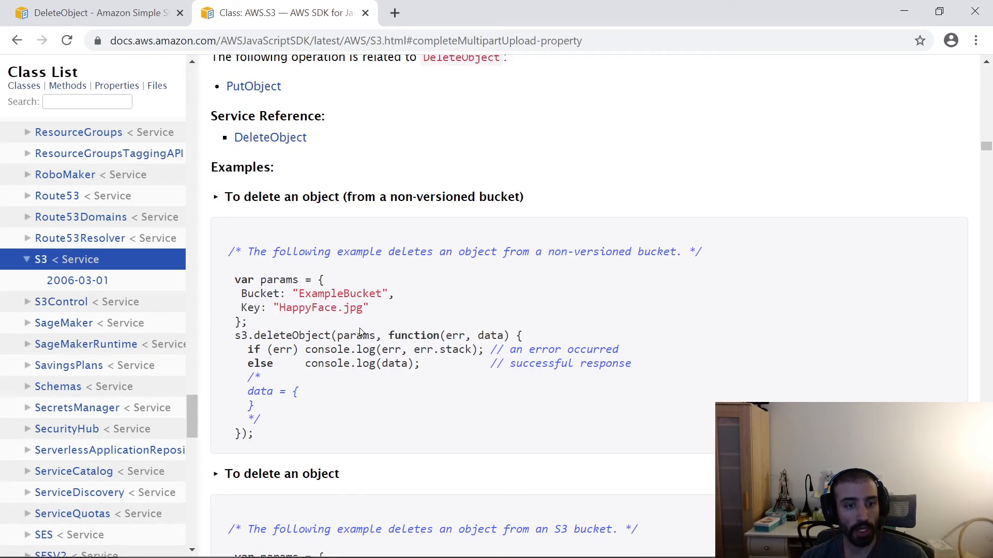
{"action": "mouse_move", "coordinate": [347, 336]}
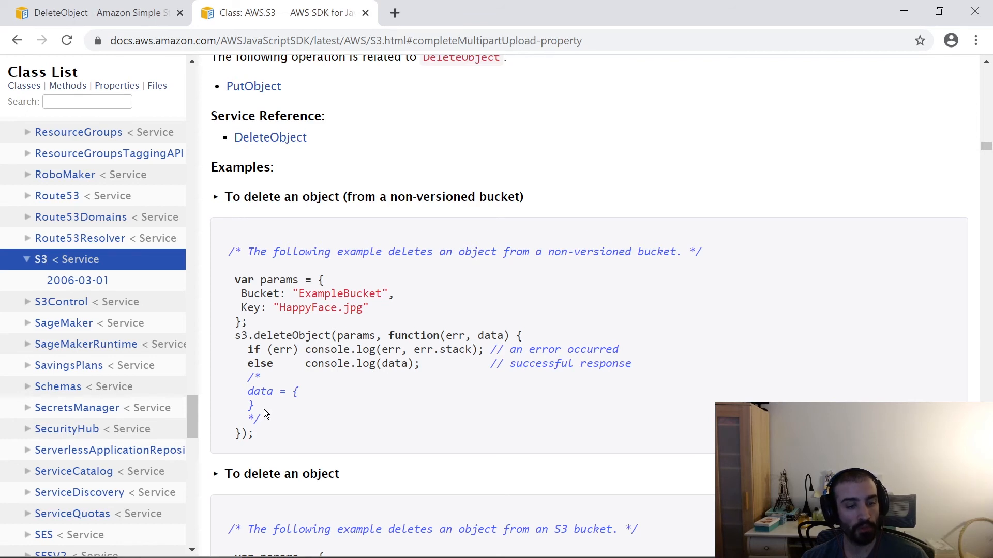
{"action": "double_click", "coordinate": [249, 391]}
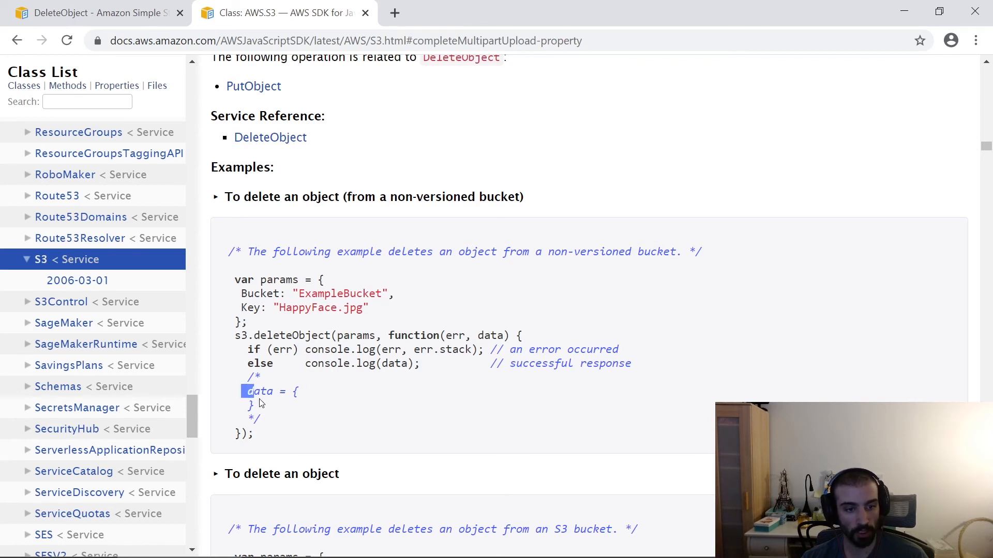